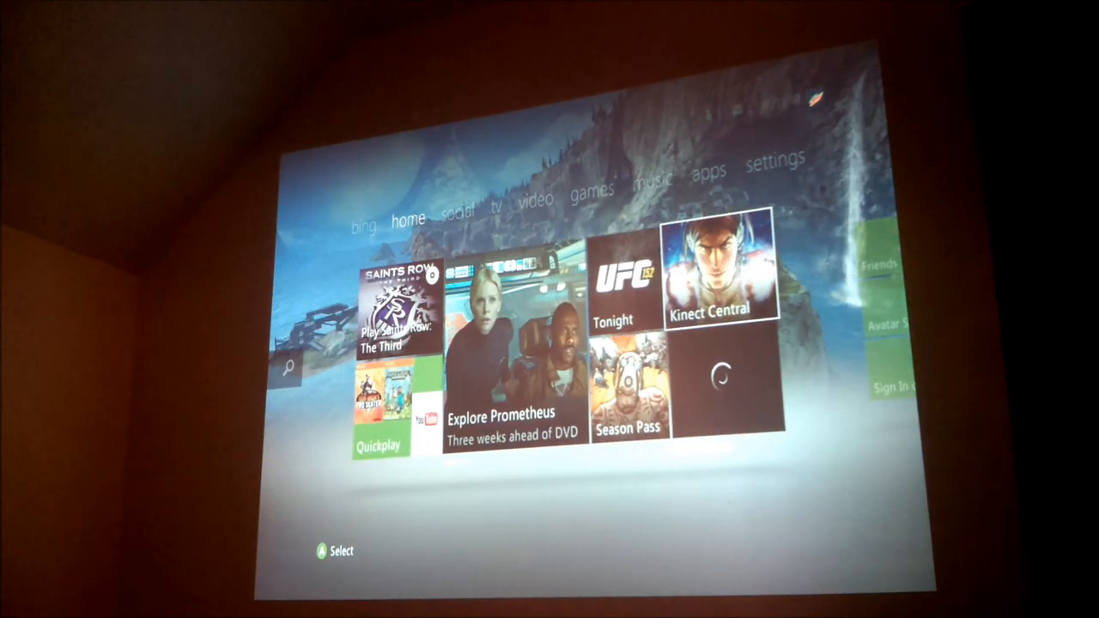
left_click(399, 309)
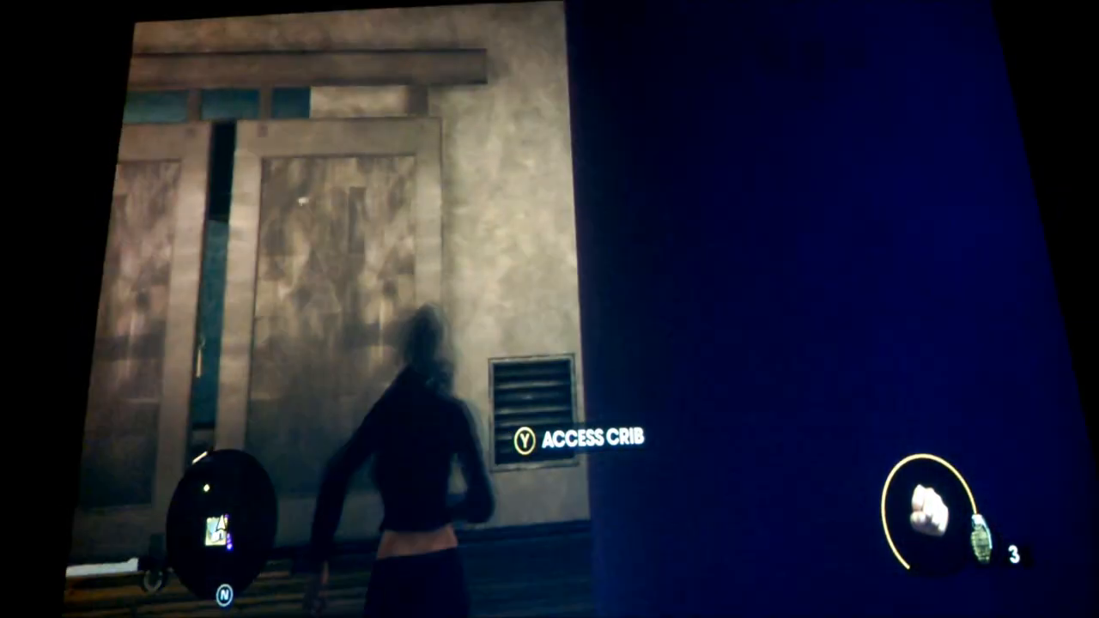
key("y")
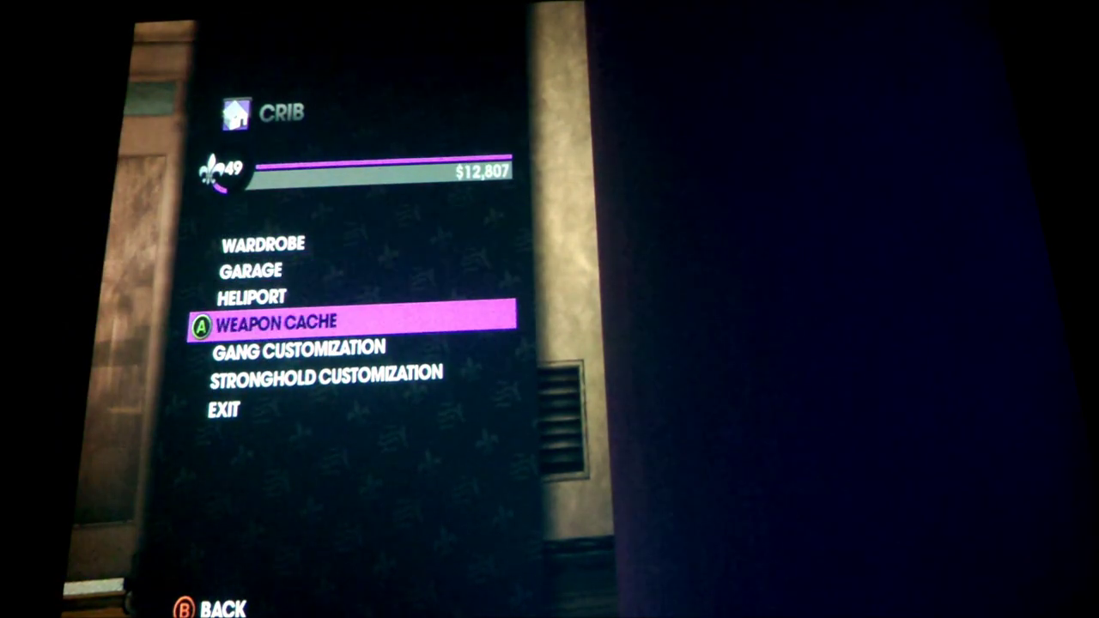